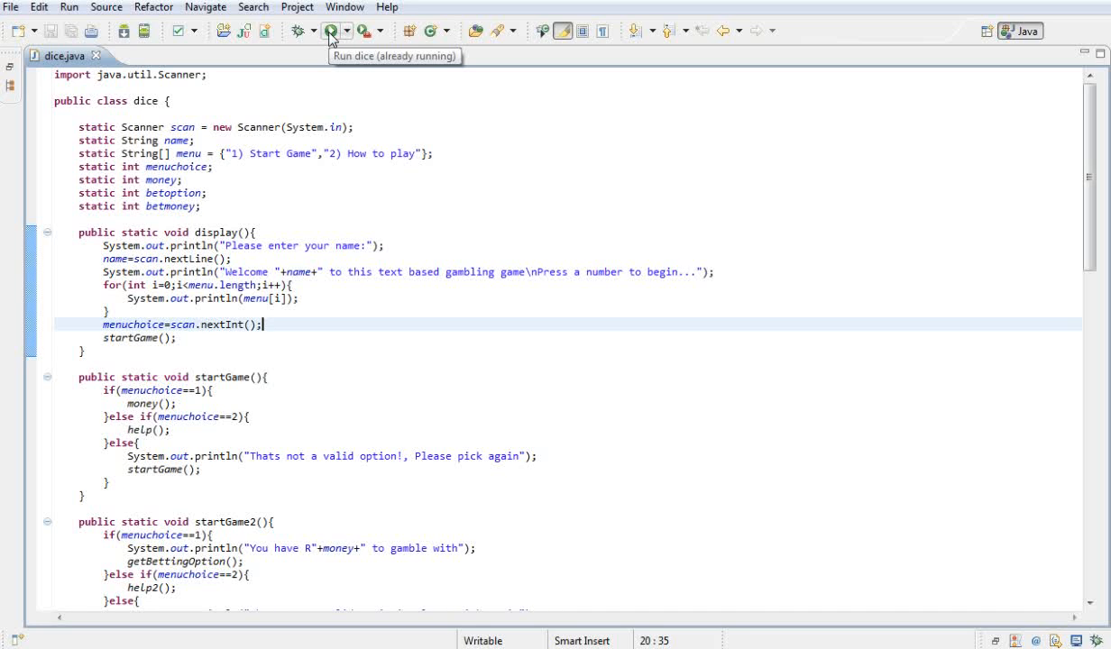
mouse_move(332, 38)
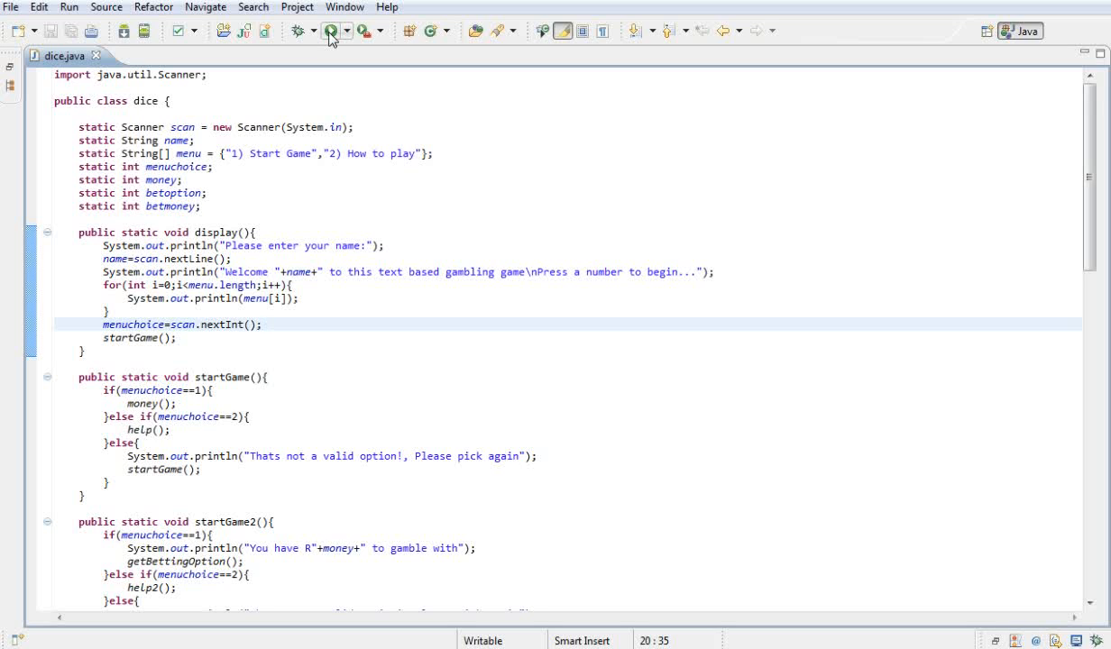
Launch the dice game, enter the player name Josh and choose option 1 to start with R500
left_click(335, 30)
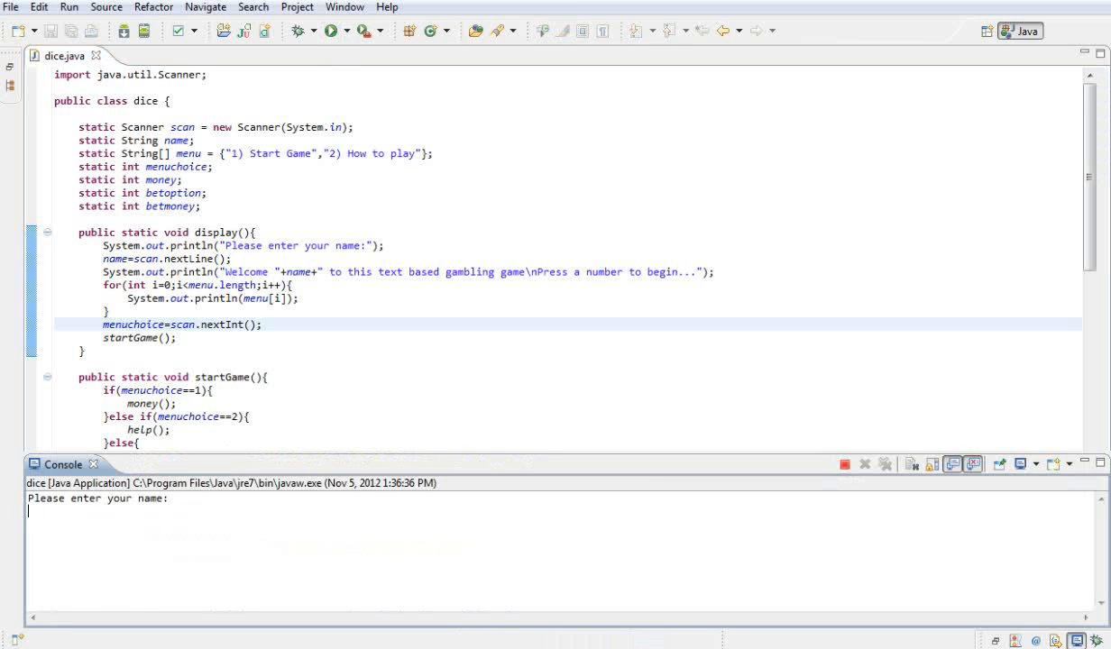
type("Josh")
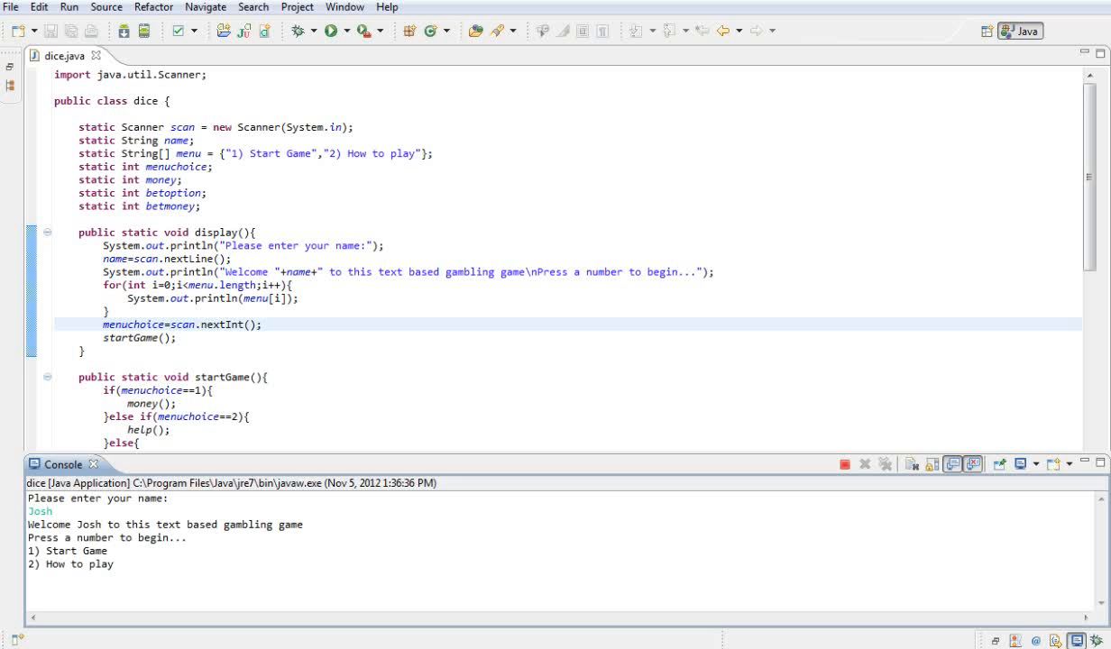
type("1")
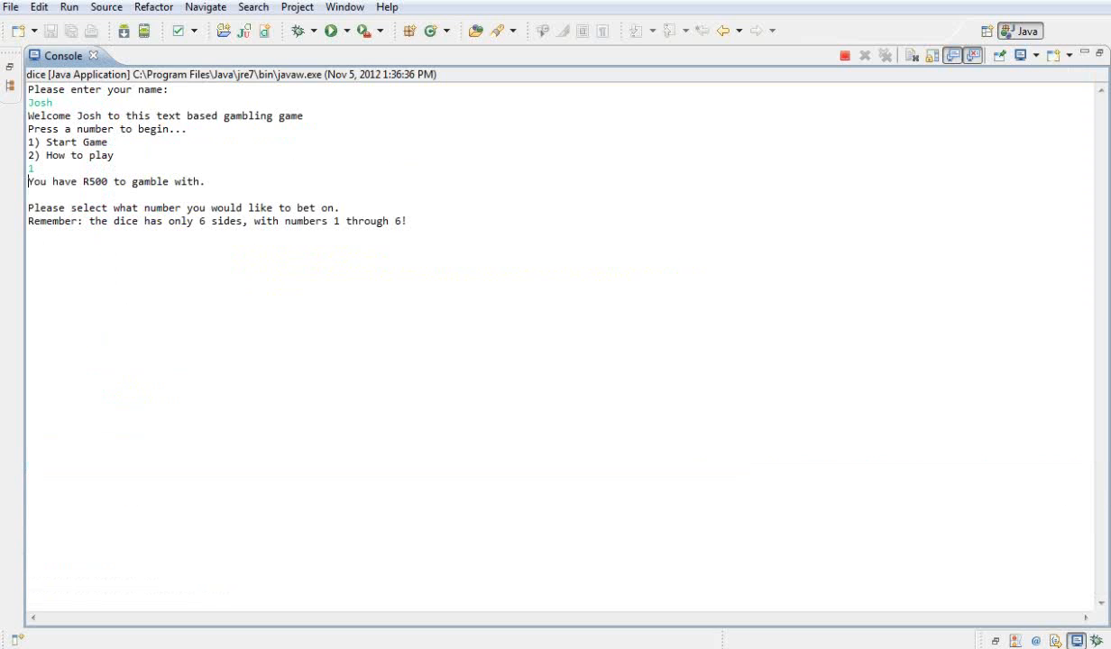
Bet on number 2 and attempt a R600 stake, which exceeds the balance and is rejected
left_click_drag(81, 207, 200, 221)
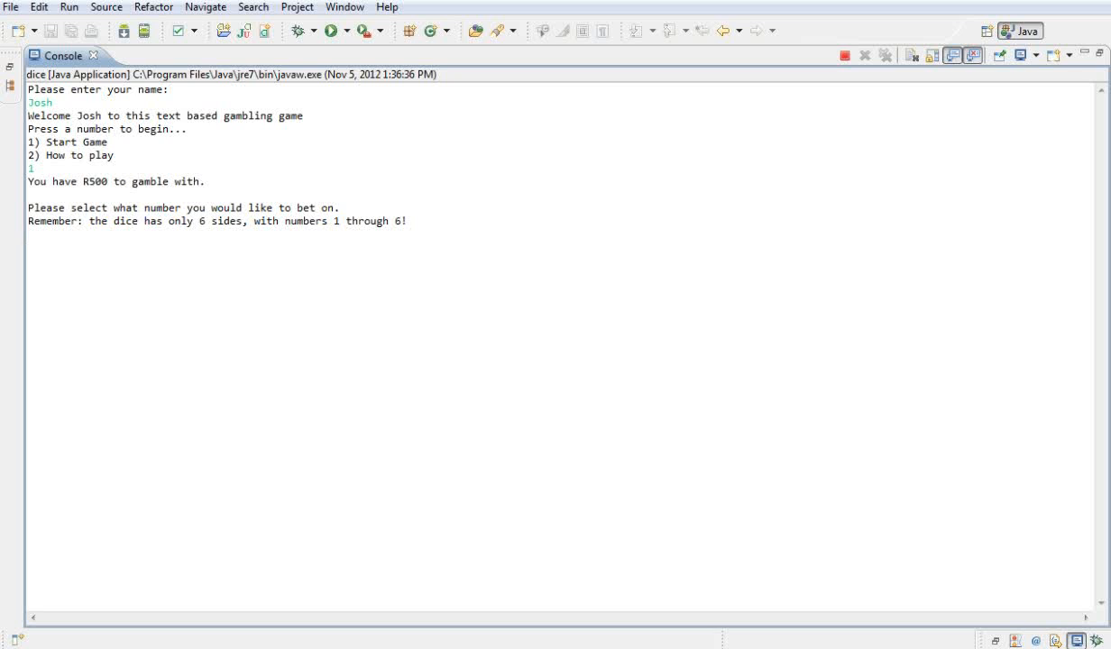
type("2")
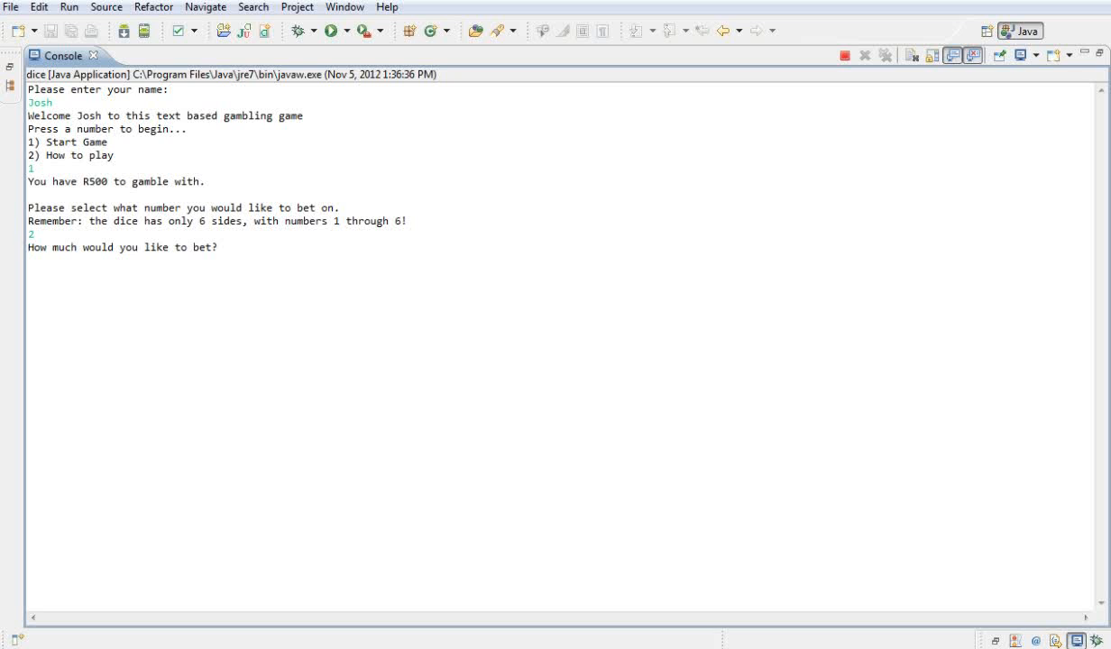
type("600")
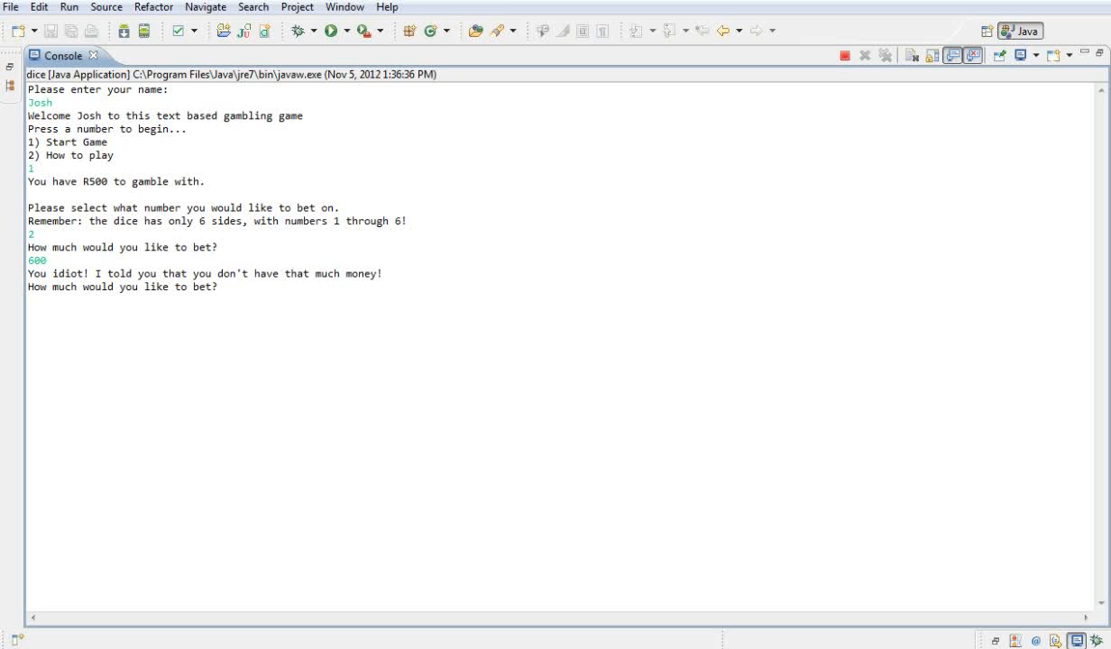
Stake R13, then R54 on number 6; both rolls are 5, leaving R433
type("13")
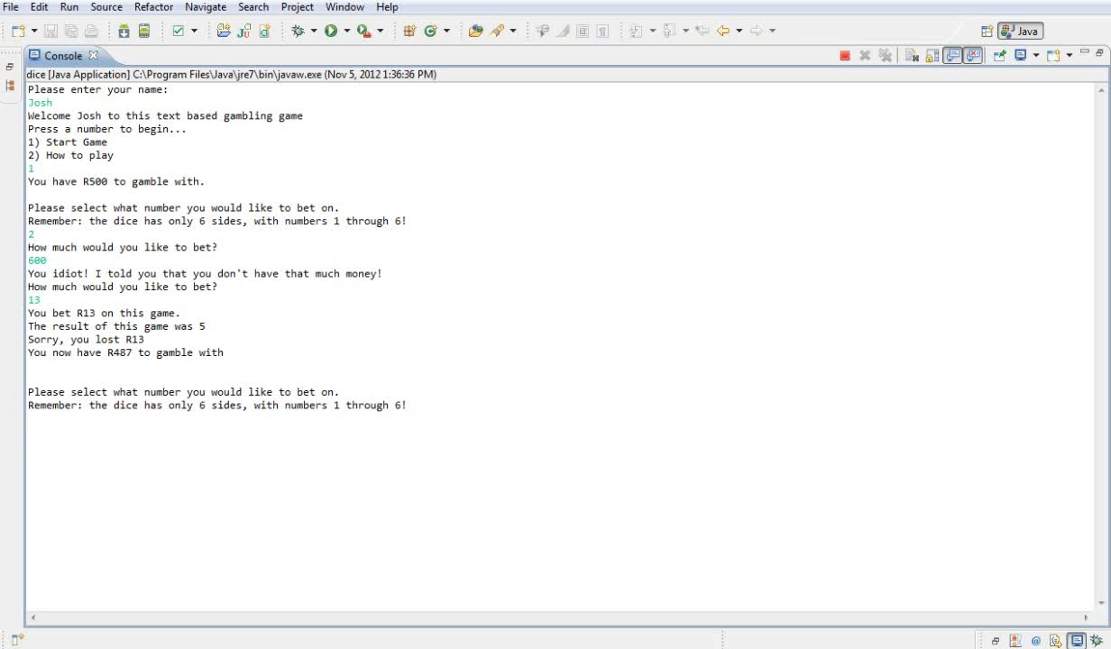
type("6")
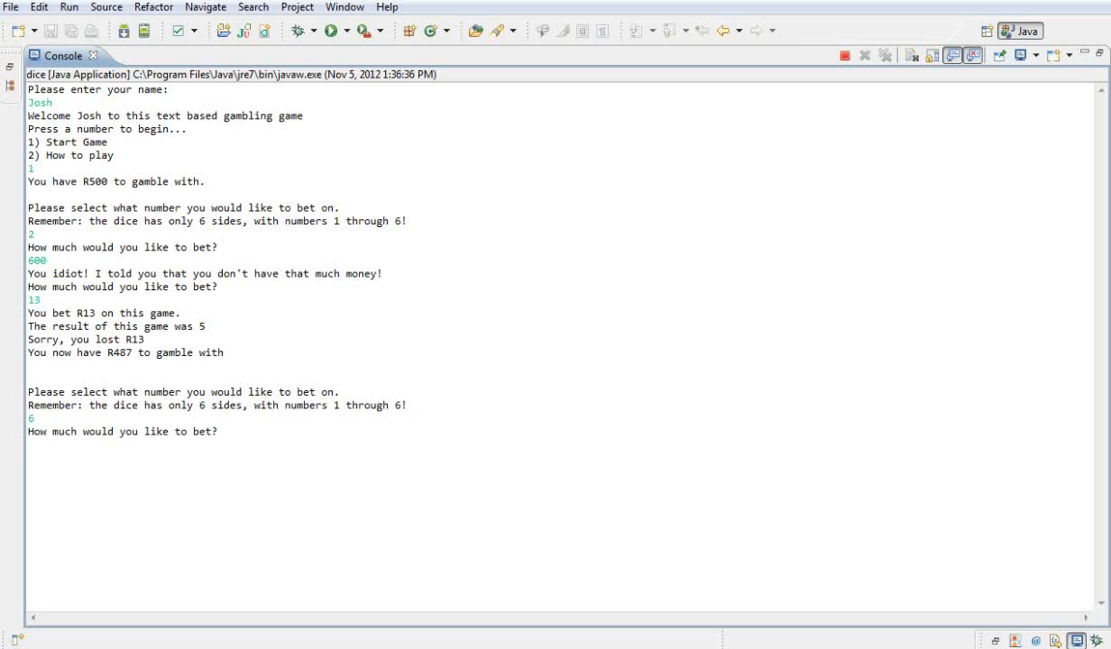
type("54")
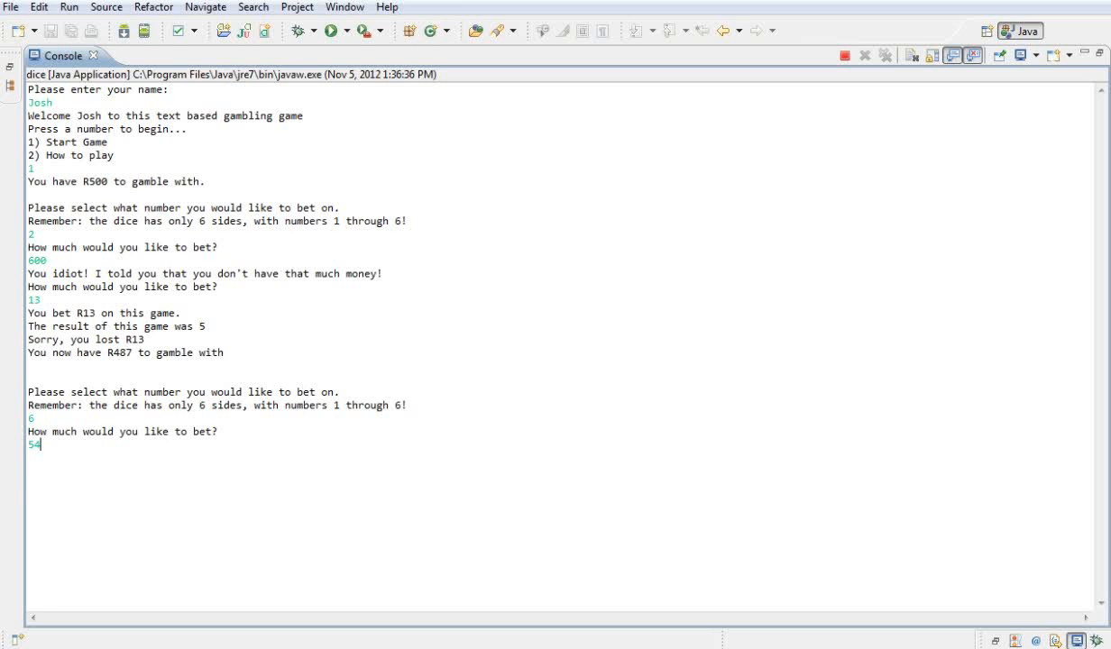
key("enter")
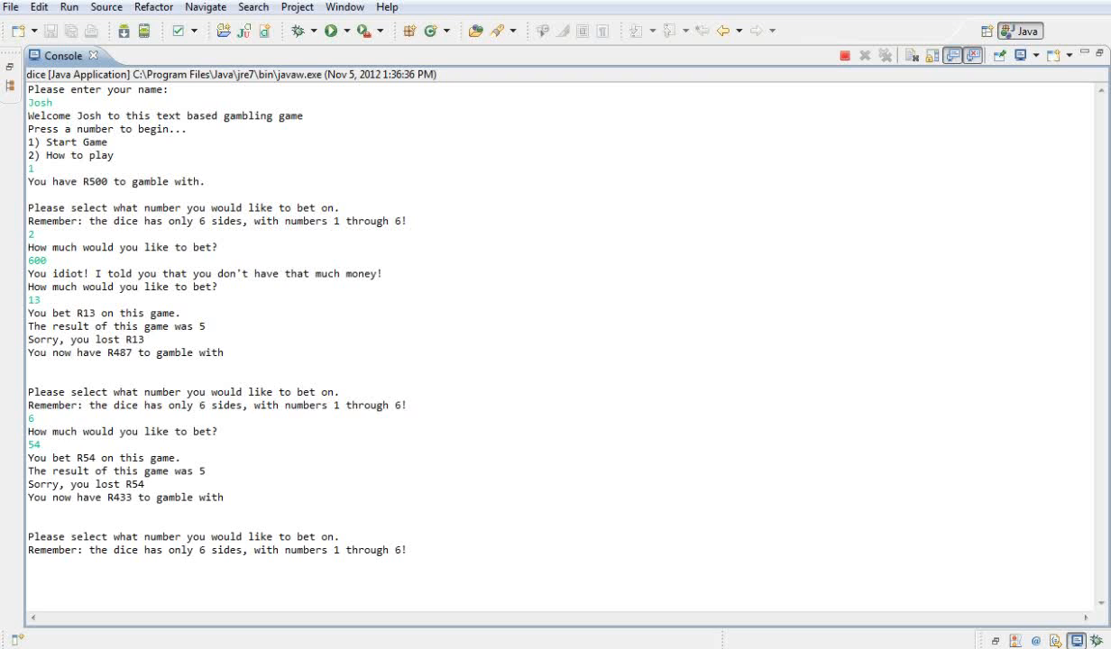
double_click(44, 484)
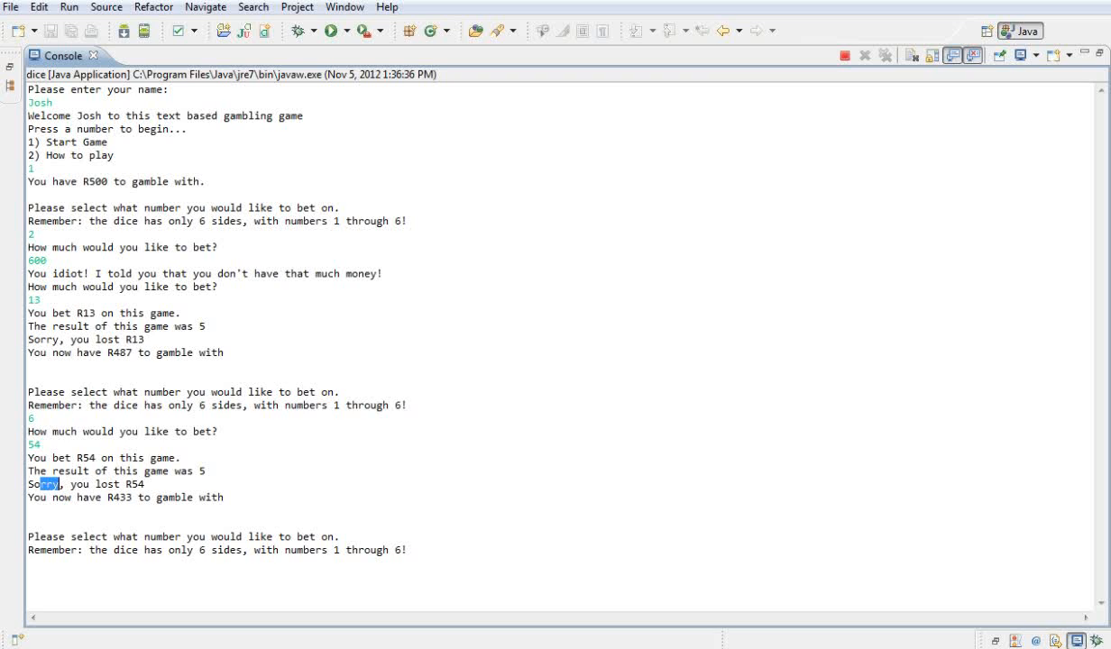
double_click(124, 497)
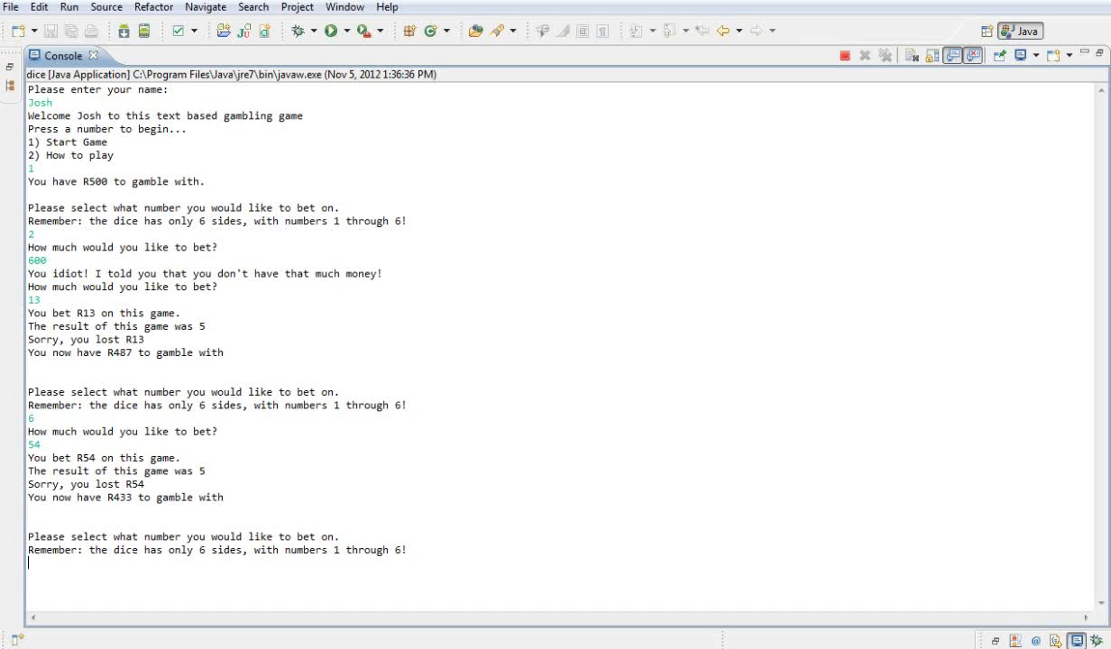
Go all-in with R433 on number 1, lose on a roll of 2, ending at R0
type("1")
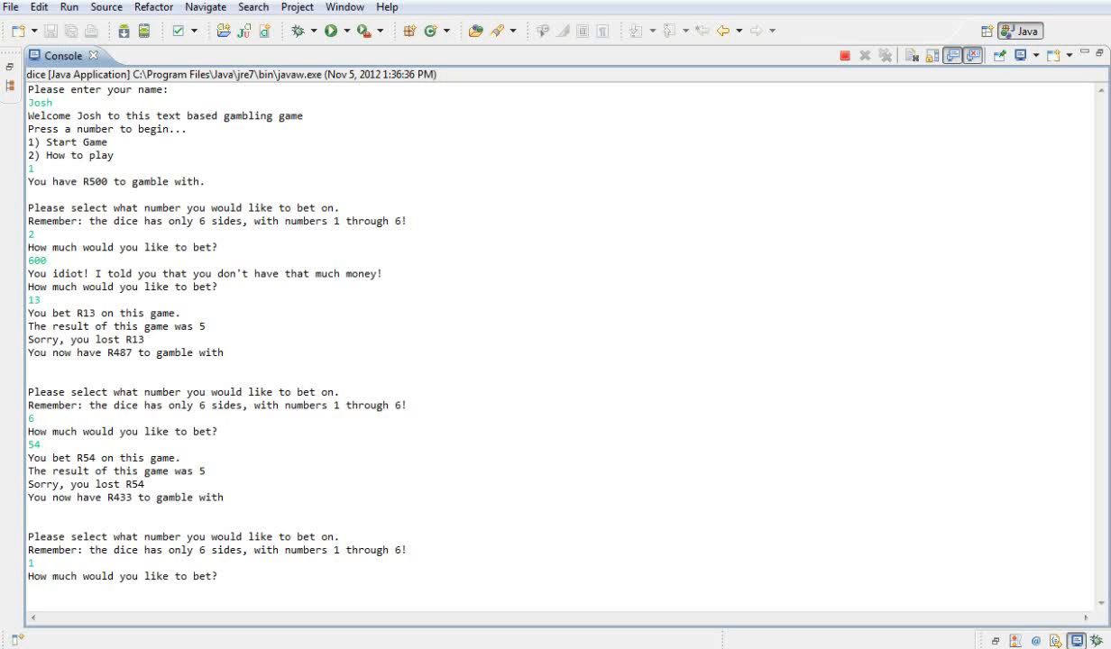
type("433")
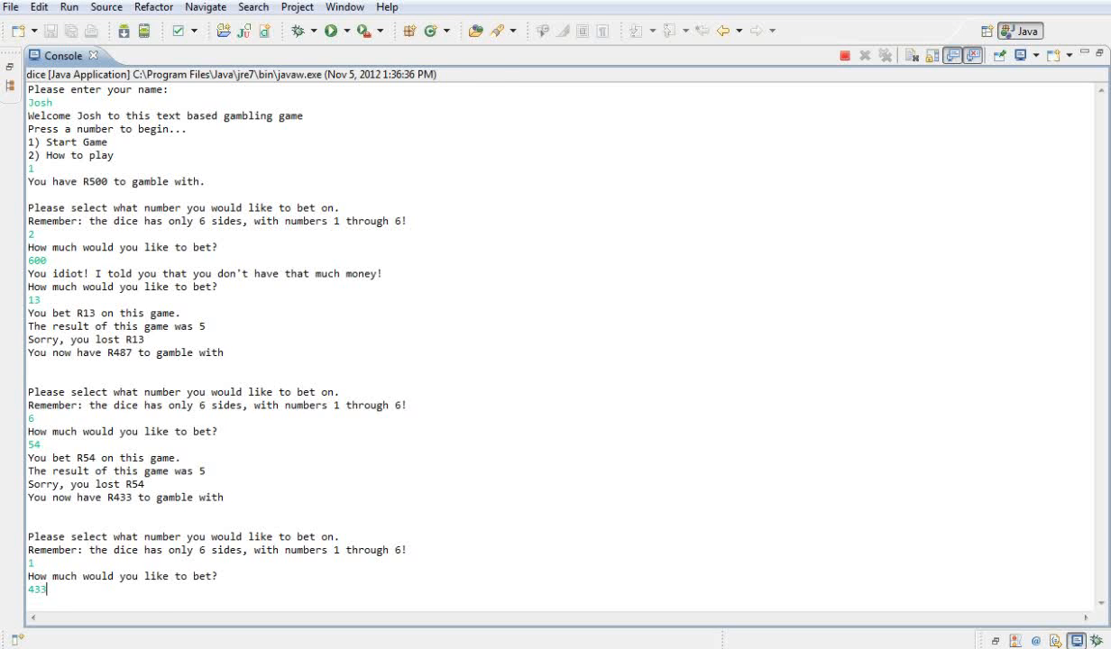
key("enter")
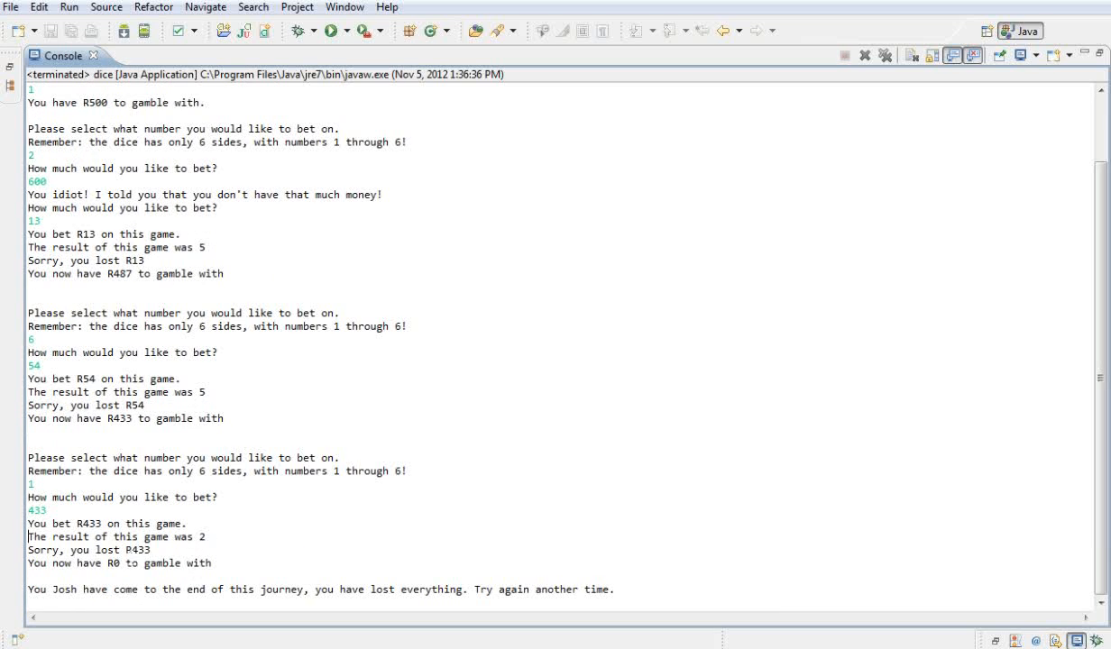